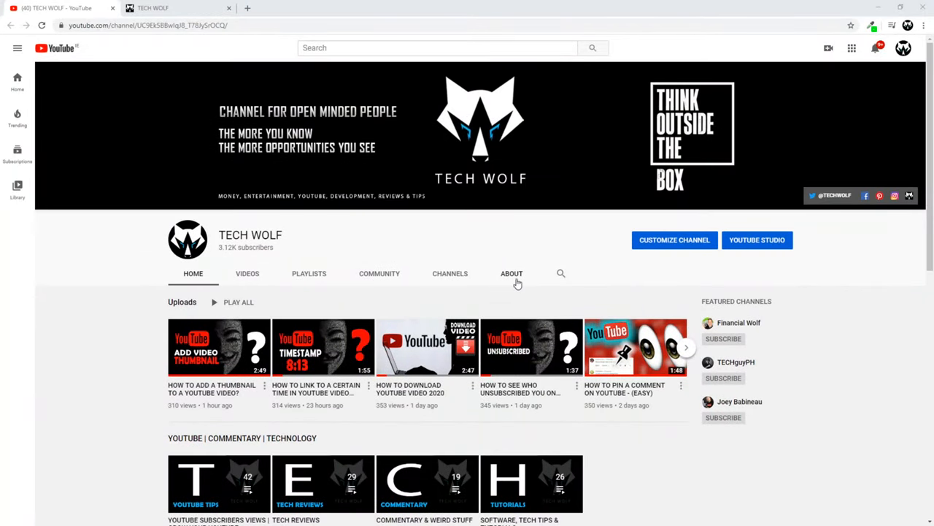
View the TECH WOLF About page, highlighting the description's opening words and reaching the Links section
click(511, 274)
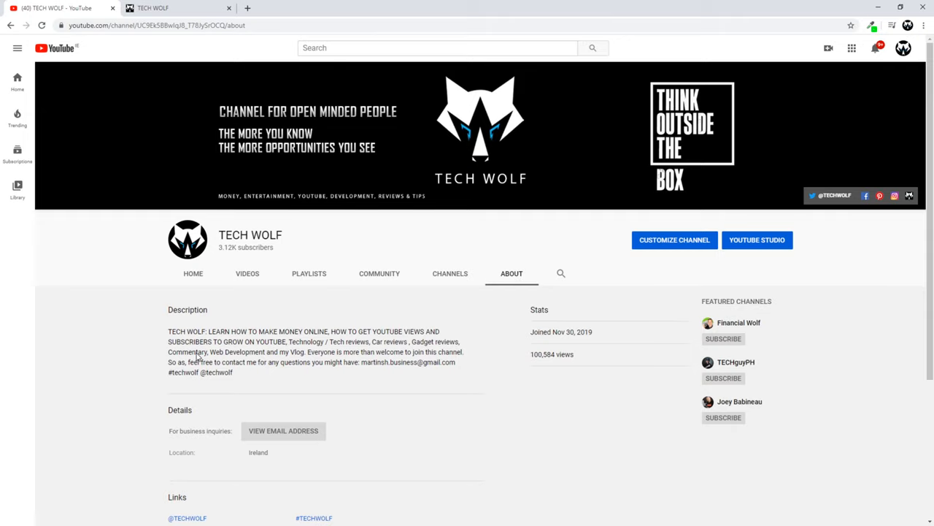
drag(168, 330, 212, 342)
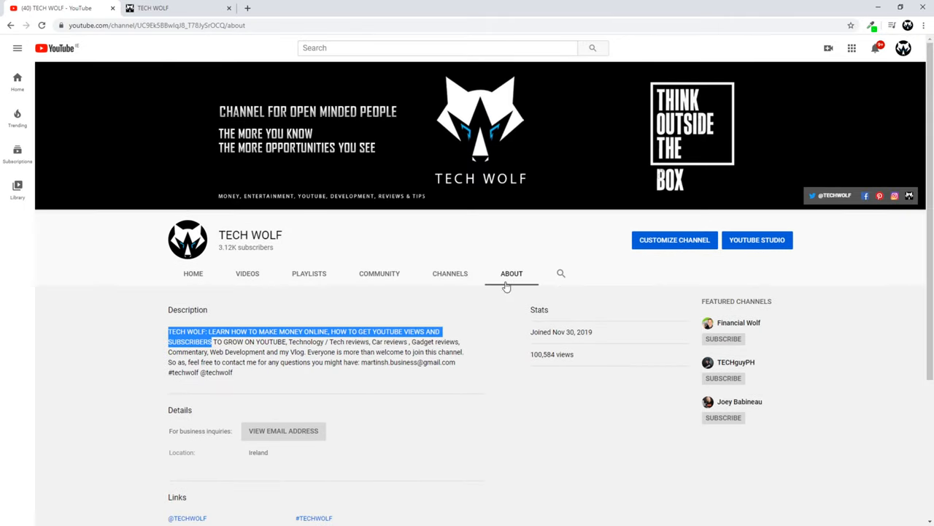
mouse_move(505, 295)
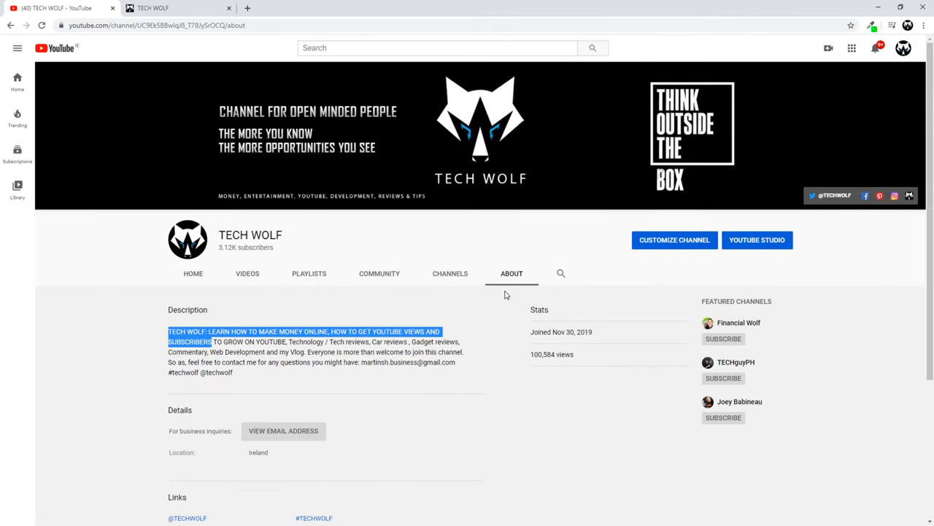
scroll(down, 3)
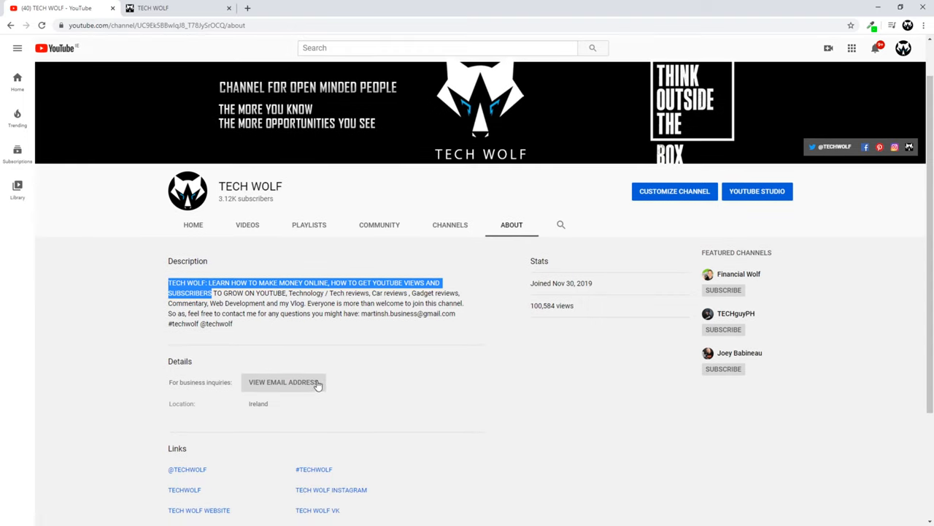
scroll(down, 3)
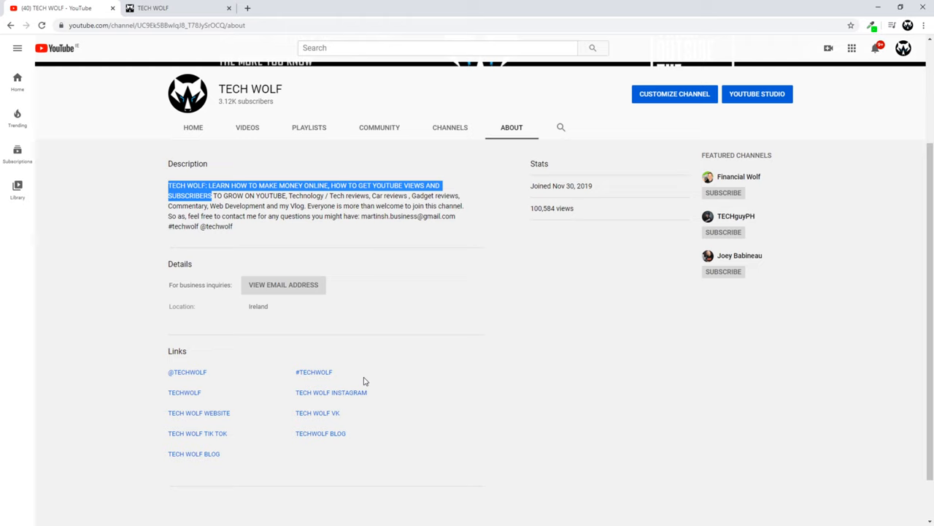
scroll(down, 3)
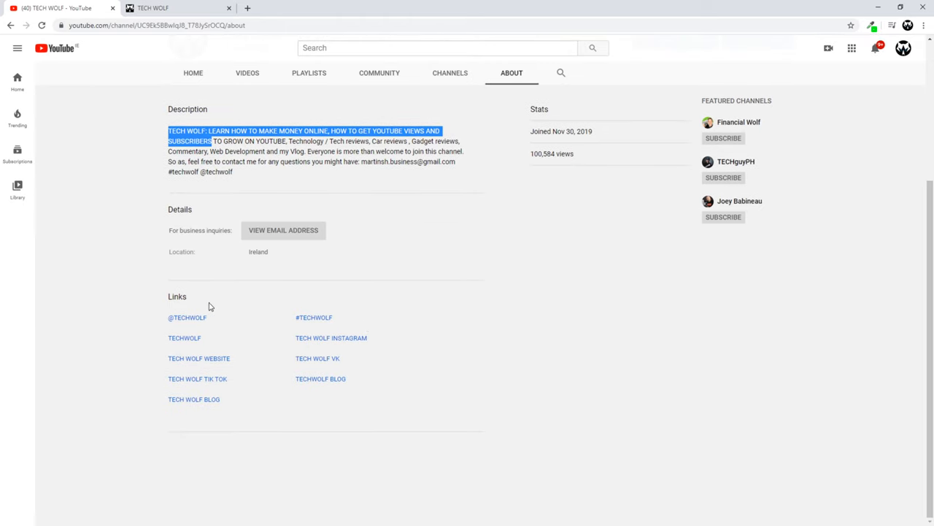
mouse_move(174, 339)
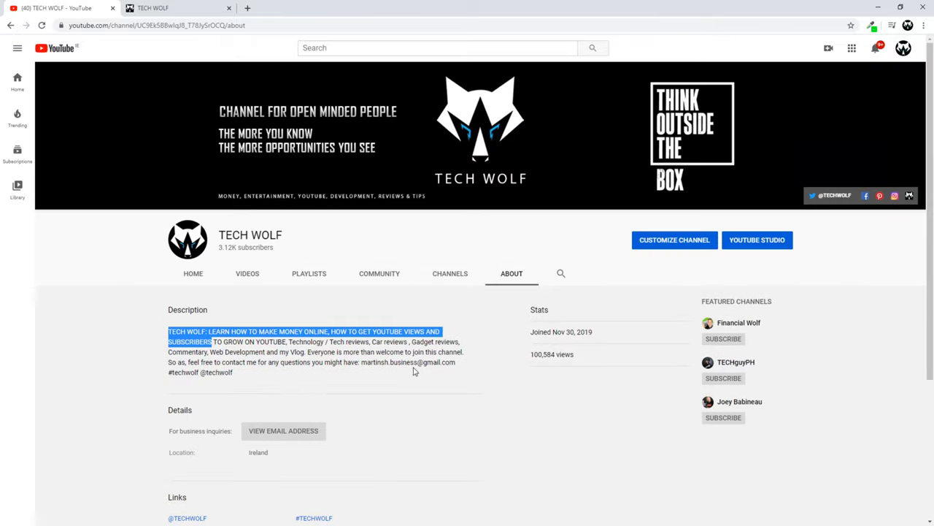
mouse_move(908, 197)
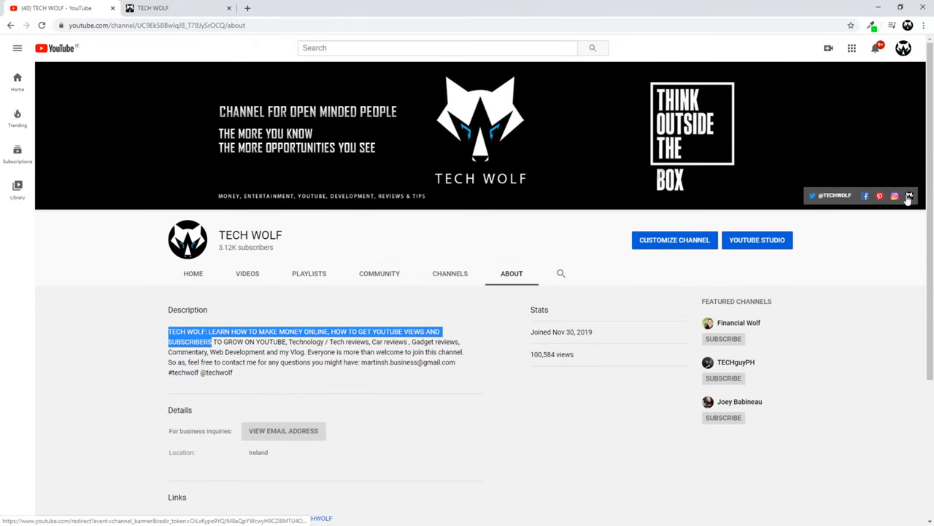
mouse_move(855, 191)
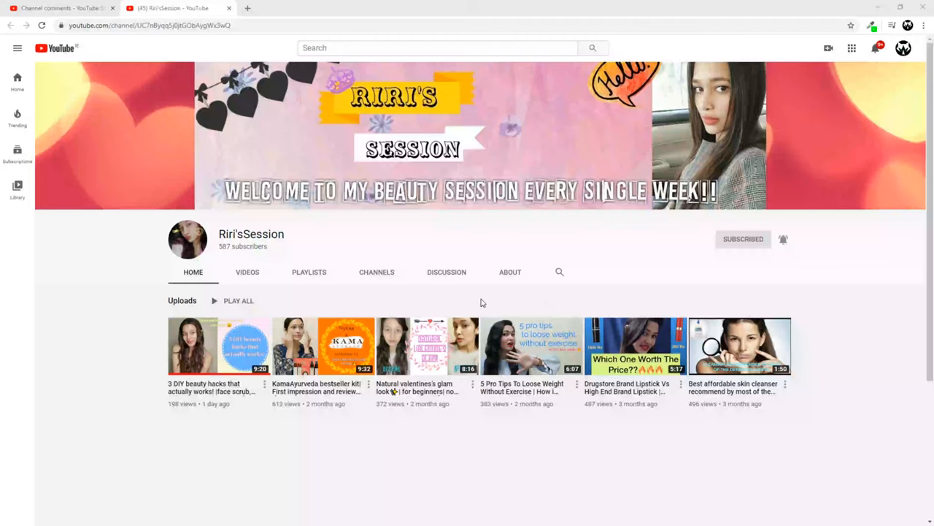
mouse_move(409, 313)
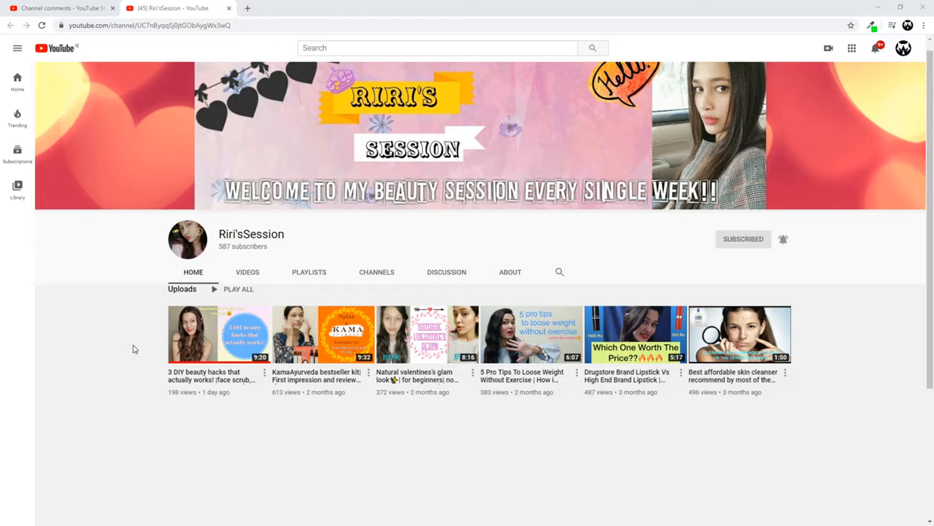
Scroll down the Riri'sSession channel's home page
scroll(down, 3)
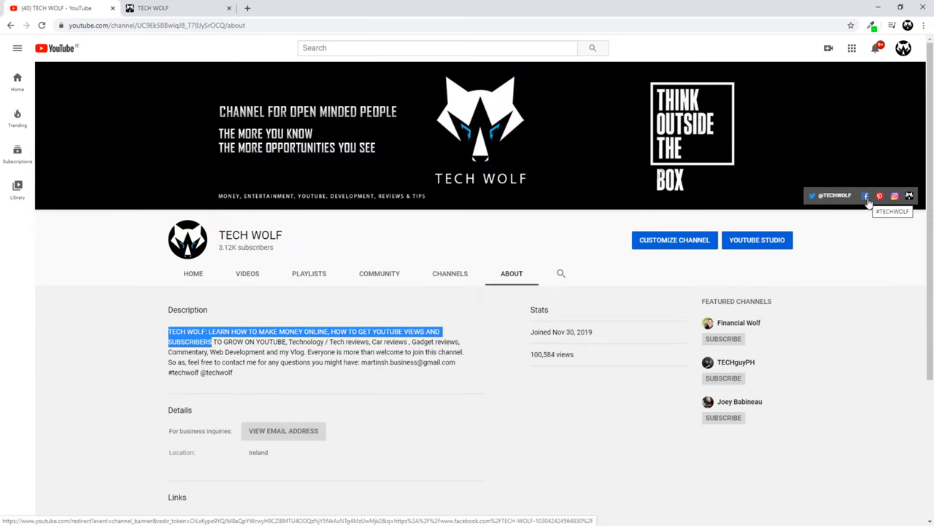
mouse_move(882, 196)
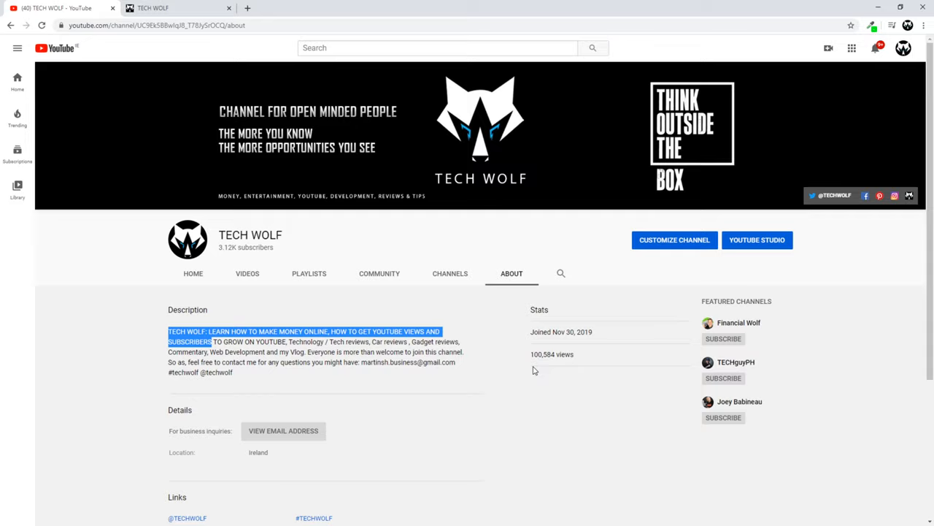
Enter Customize Channel for TECH WOLF, landing on its classic-layout home page
click(193, 273)
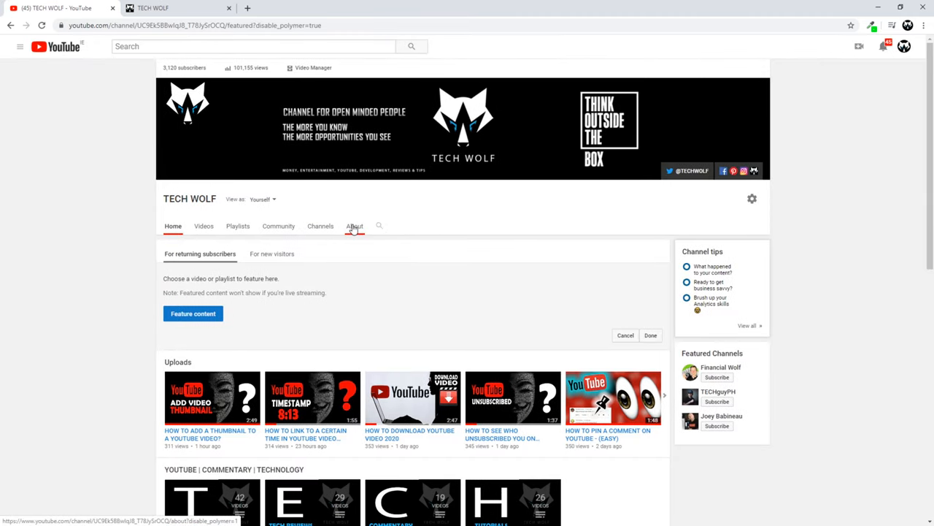
Show the About section of the customisation view down to its links list
click(353, 224)
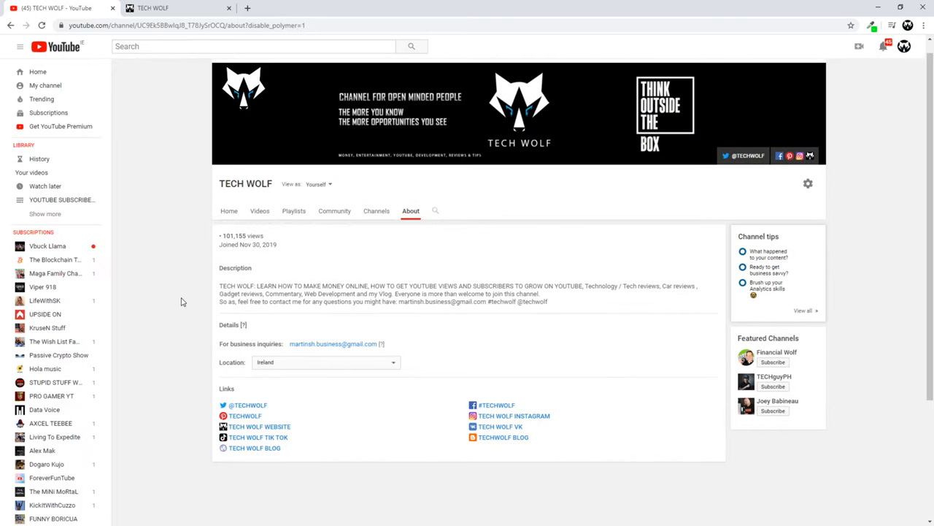
scroll(down, 3)
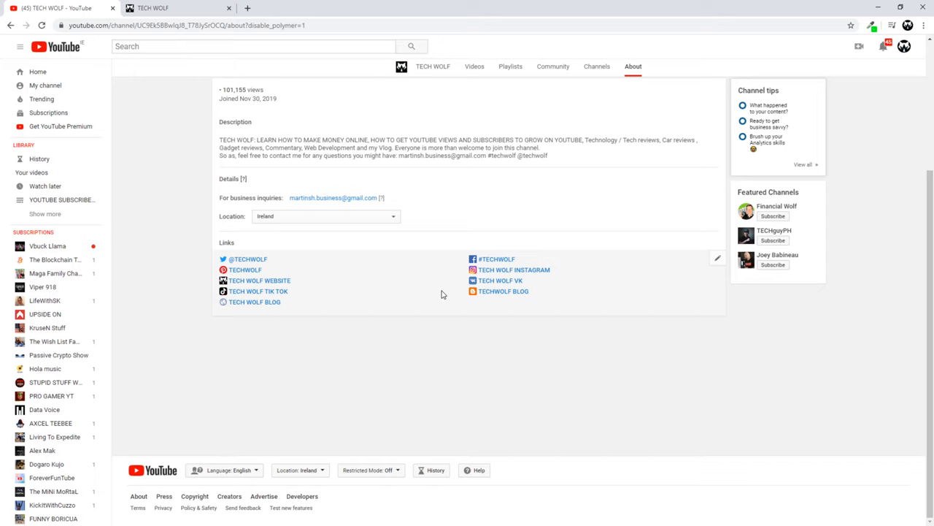
mouse_move(715, 259)
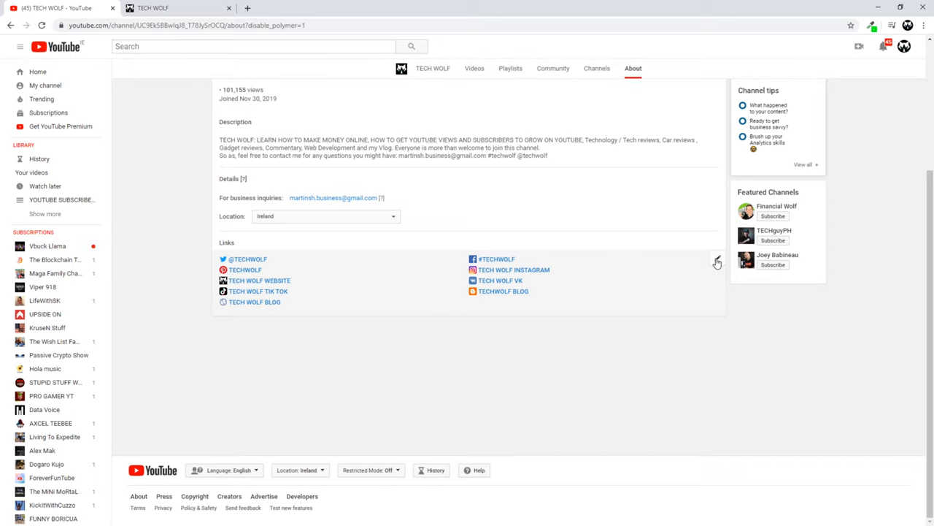
Edit the custom links and look through all existing entries down to the Add button
click(715, 262)
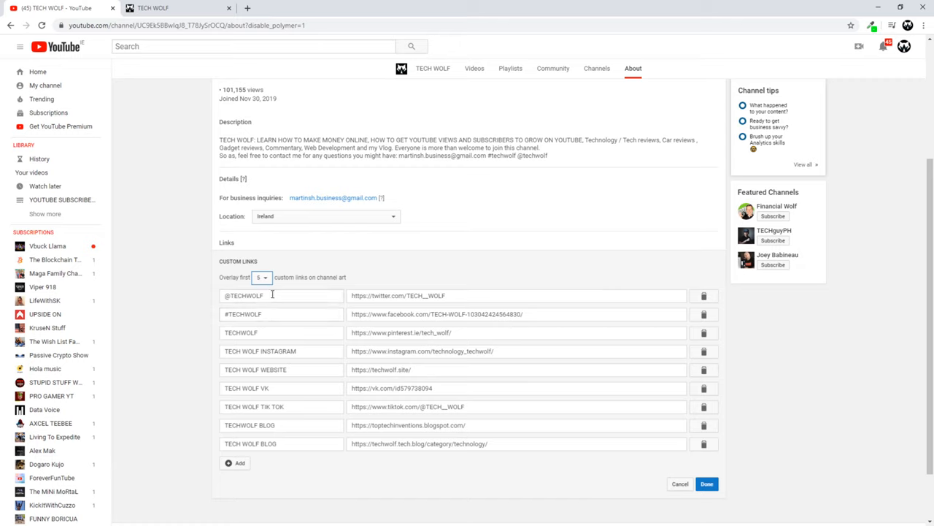
double_click(243, 295)
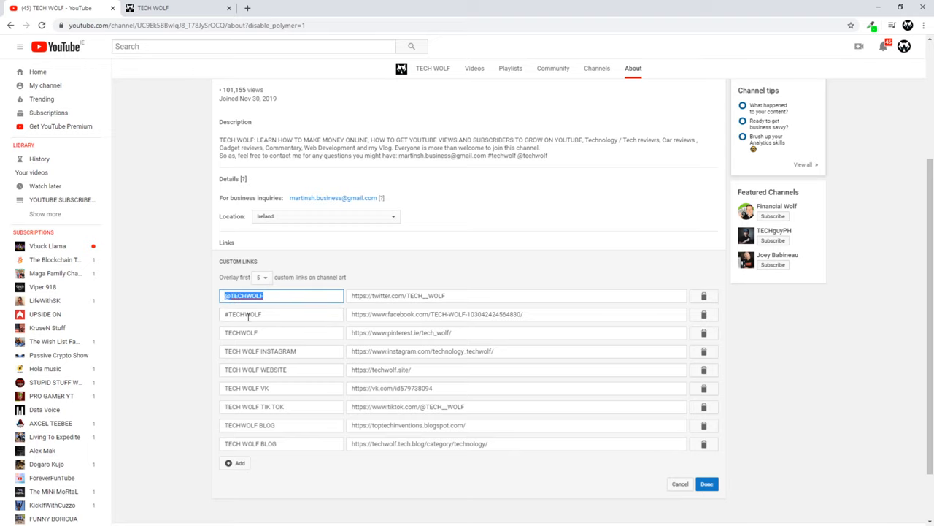
mouse_move(280, 314)
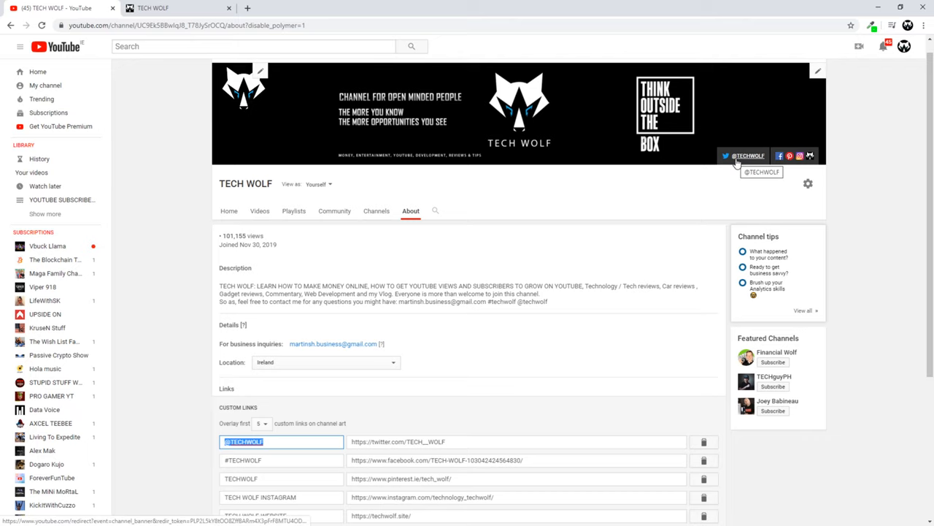
scroll(down, 3)
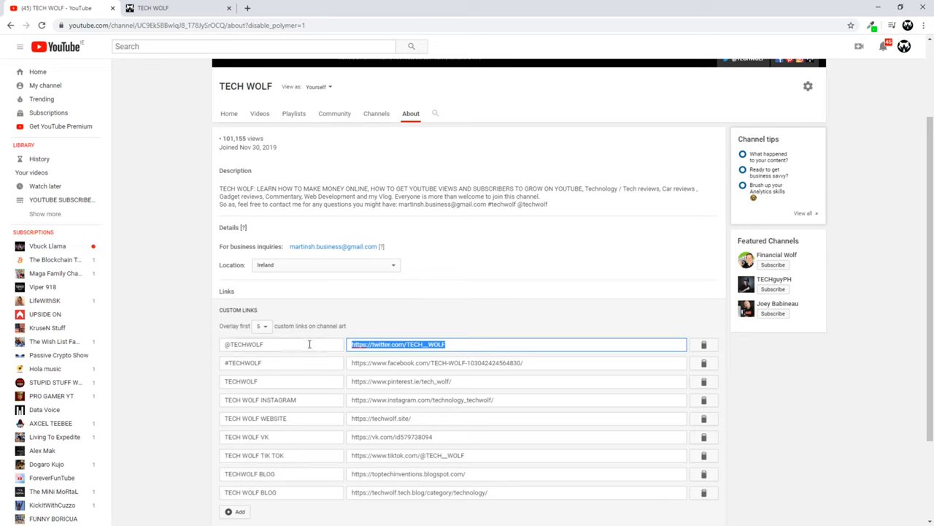
scroll(down, 3)
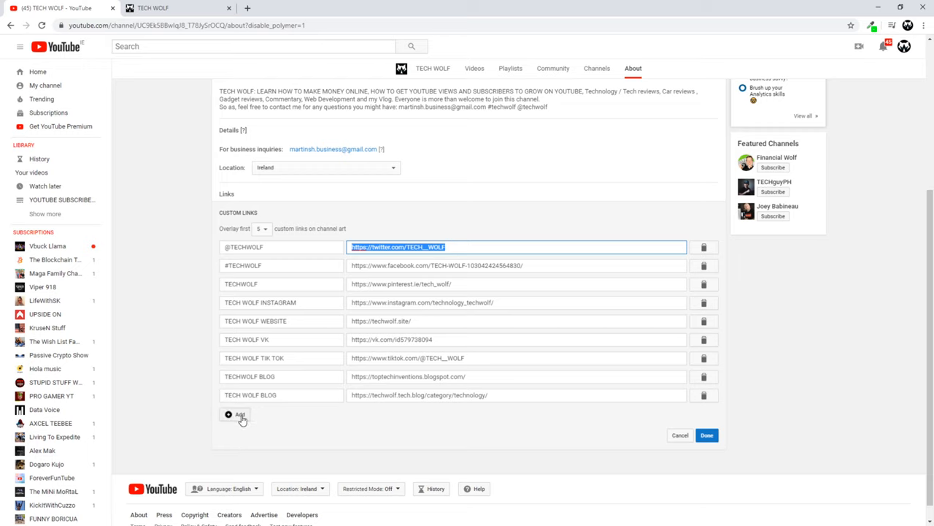
Add a new custom link row titled 'Link' and head to the TechWolf website for its URL
click(233, 415)
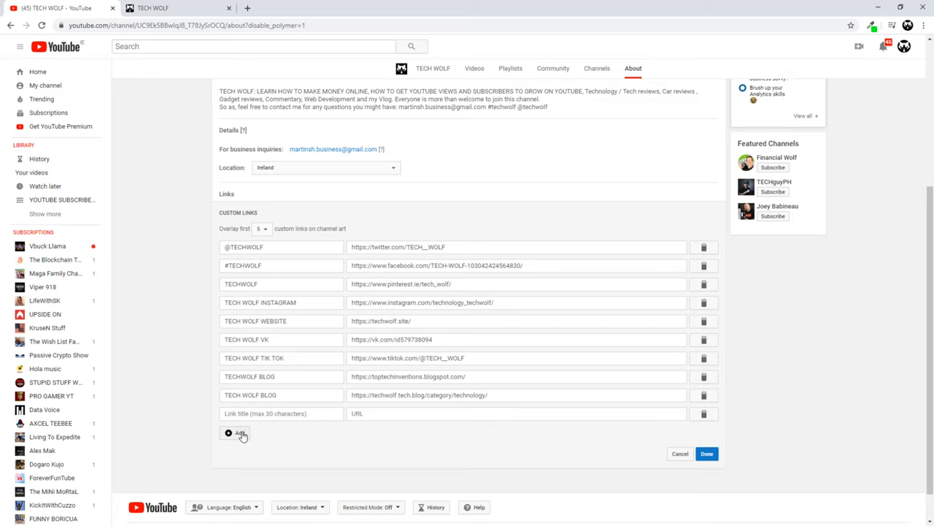
click(281, 413)
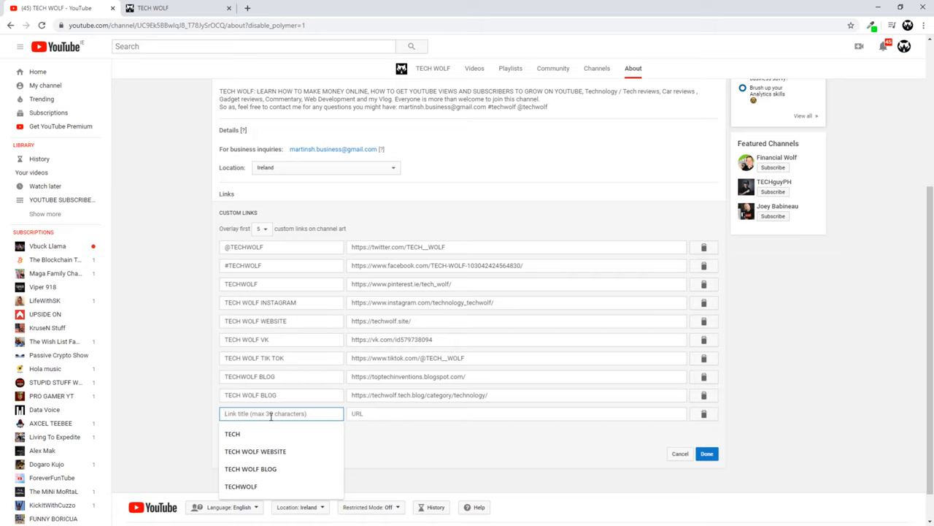
text(Lin)
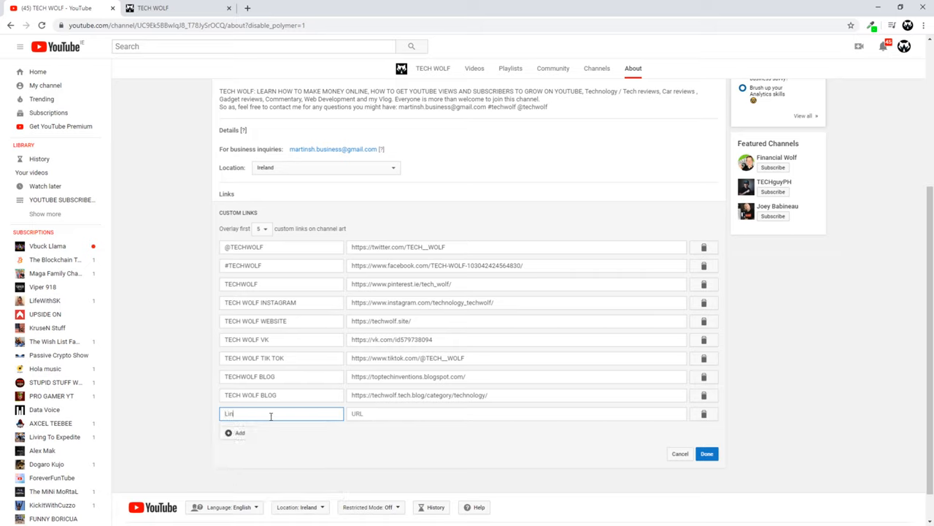
click(516, 413)
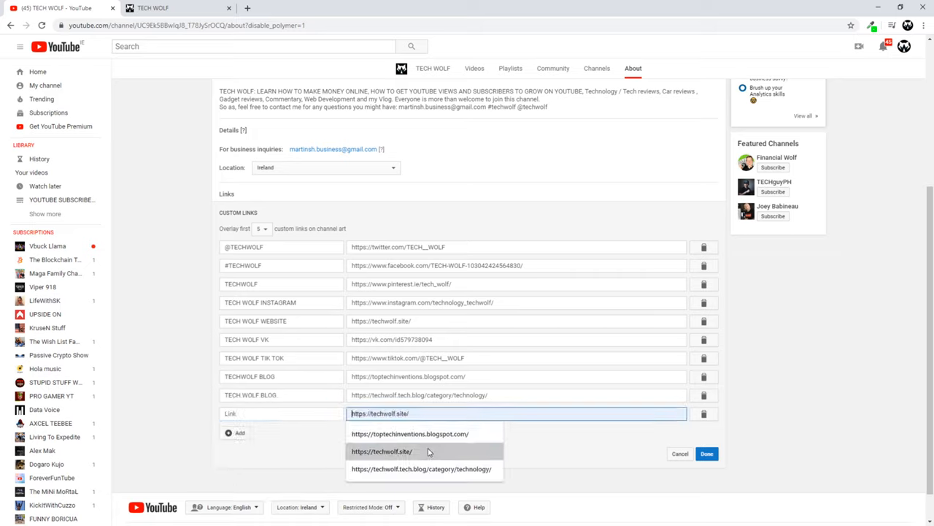
click(178, 8)
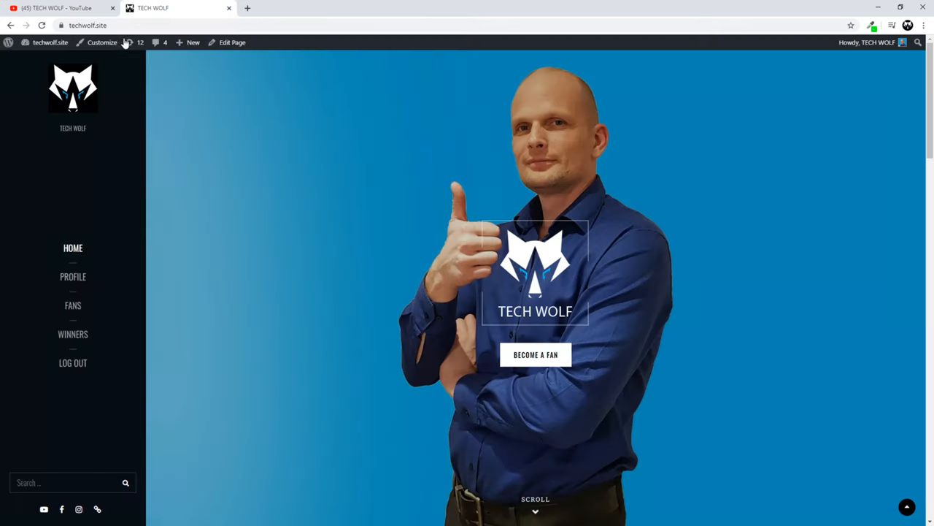
Copy the TechWolf site's address from the address bar as the new link's URL
right_click(91, 24)
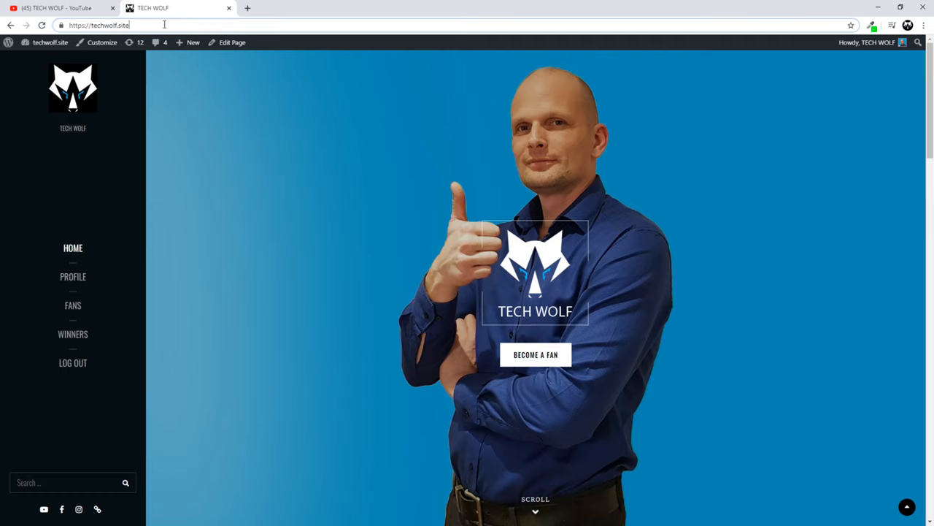
click(99, 23)
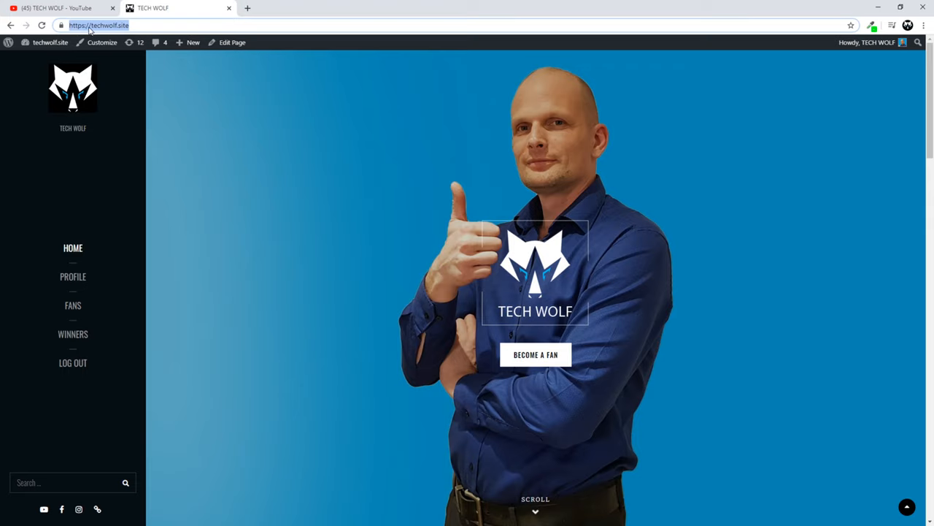
right_click(102, 25)
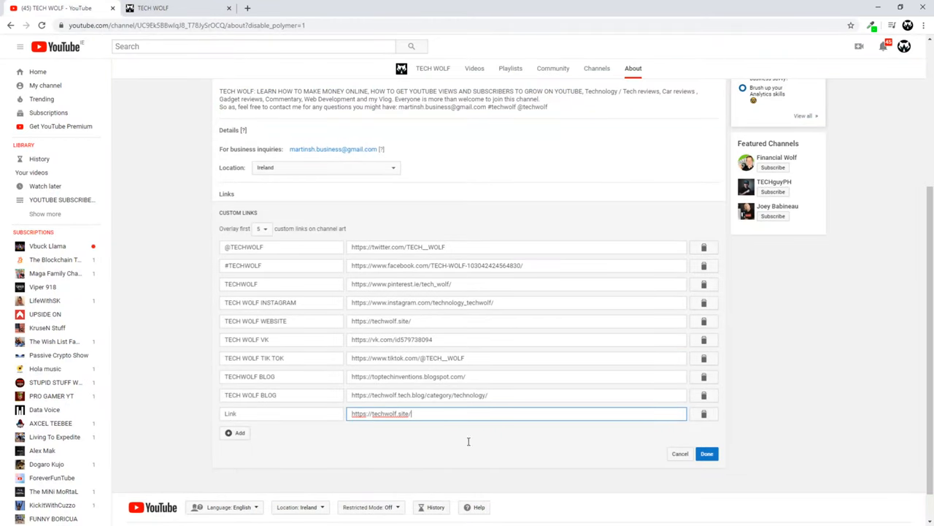
Save the links with Done and confirm 'Link' opens the TechWolf website
click(708, 453)
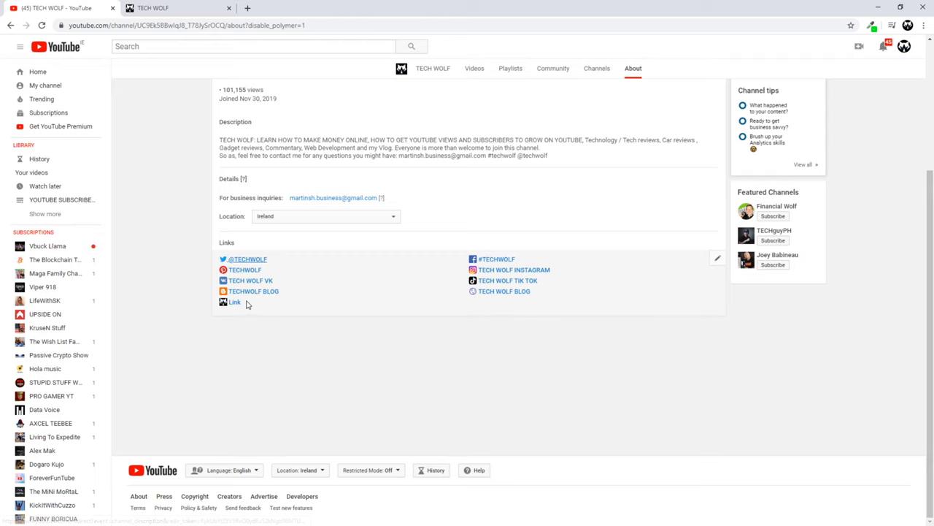
mouse_move(234, 302)
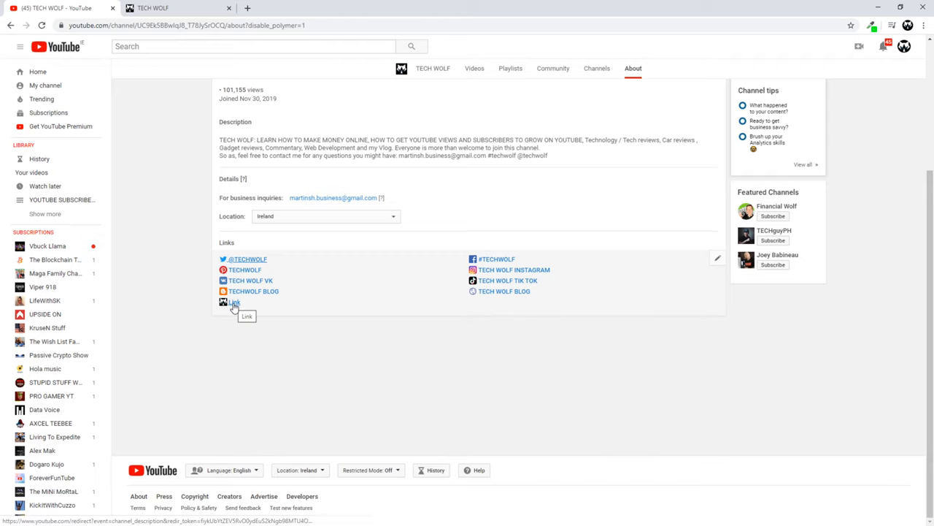
click(234, 301)
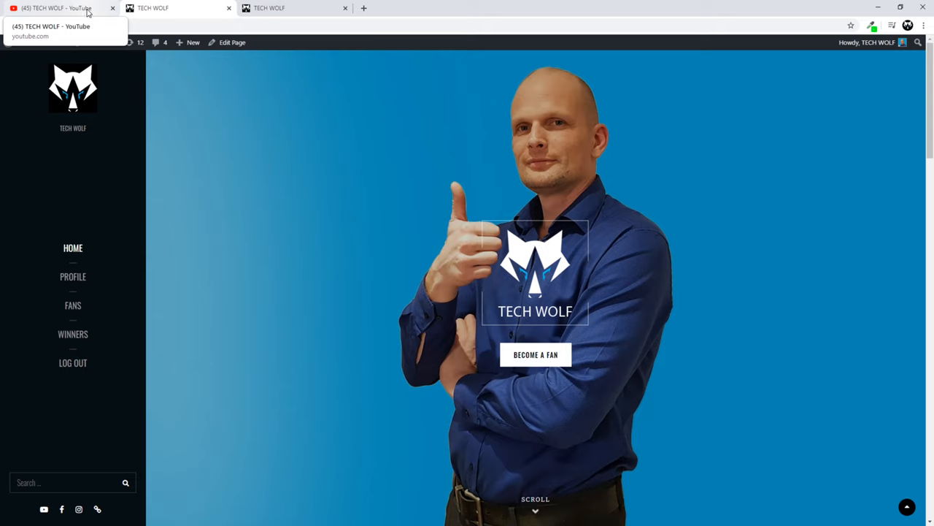
click(56, 12)
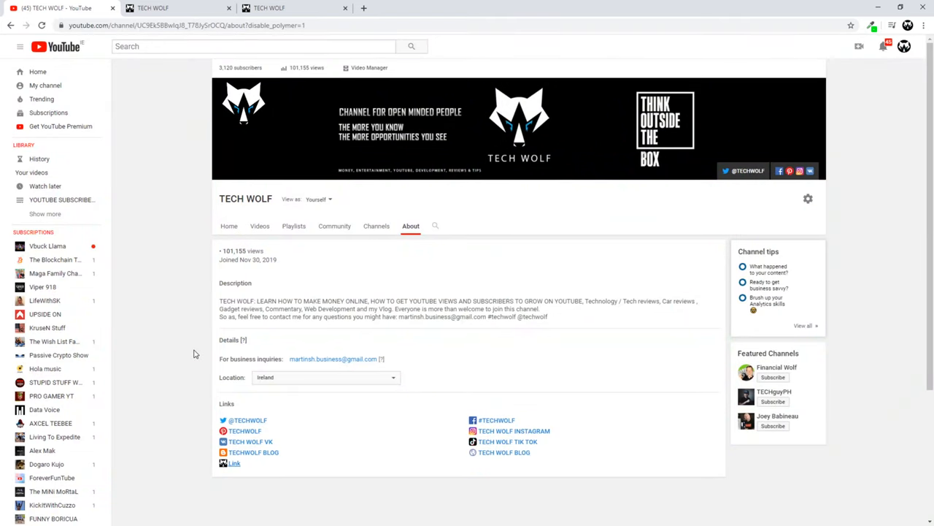
mouse_move(730, 190)
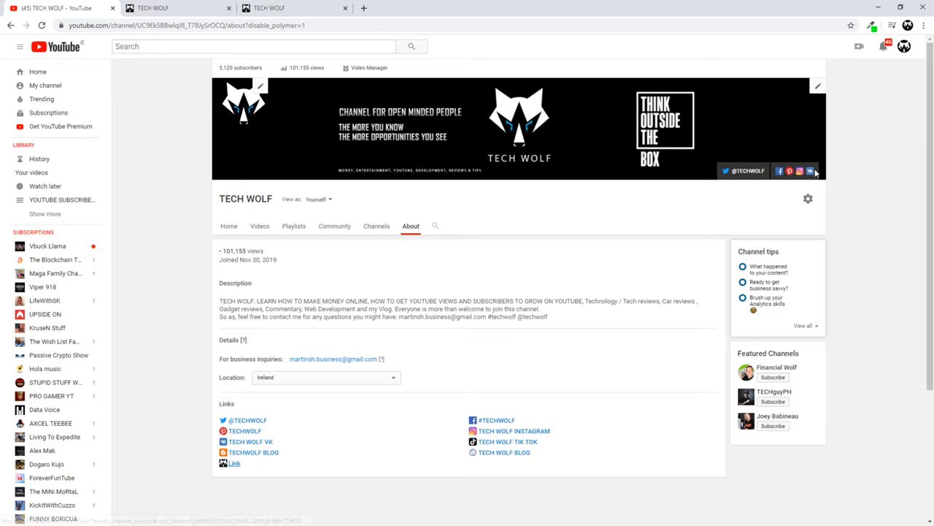
mouse_move(803, 174)
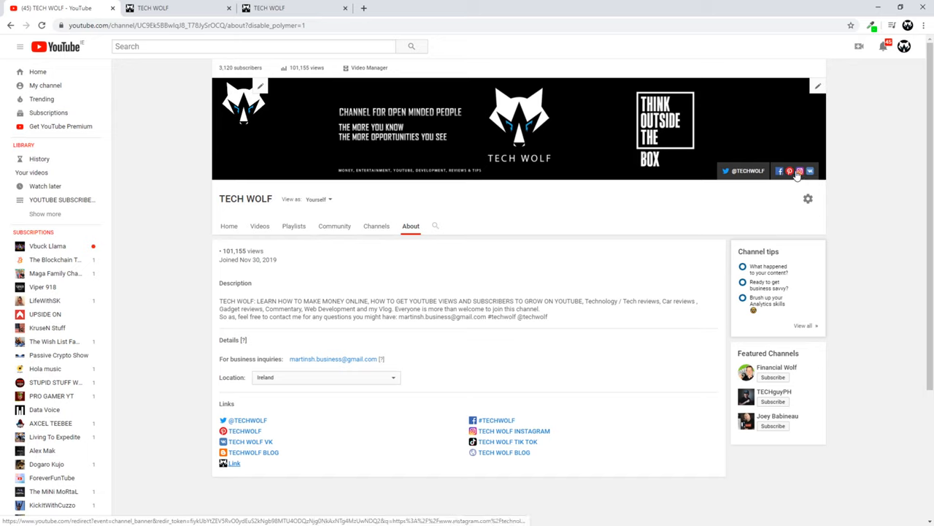
mouse_move(809, 171)
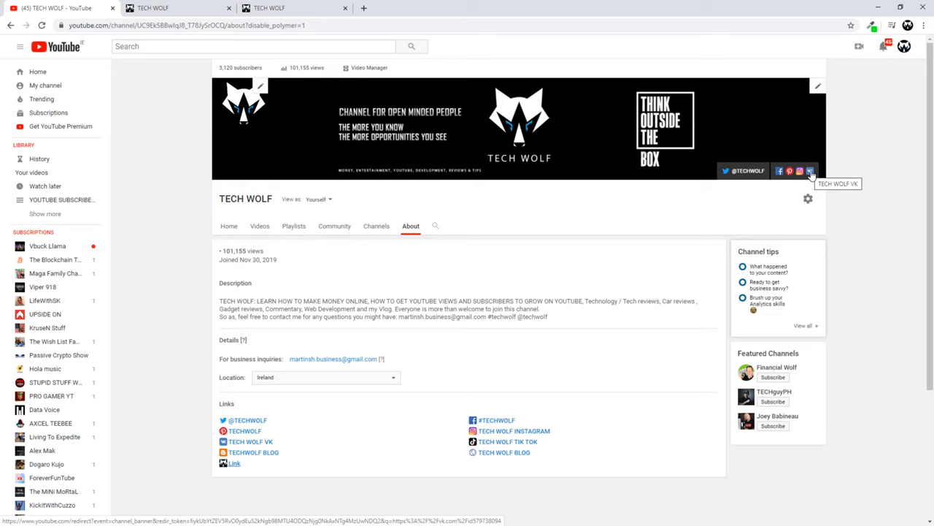
mouse_move(733, 219)
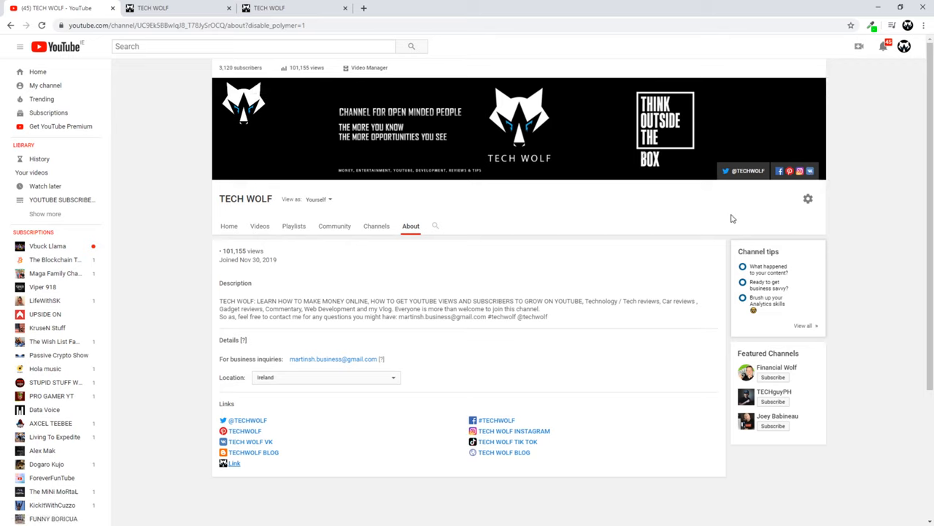